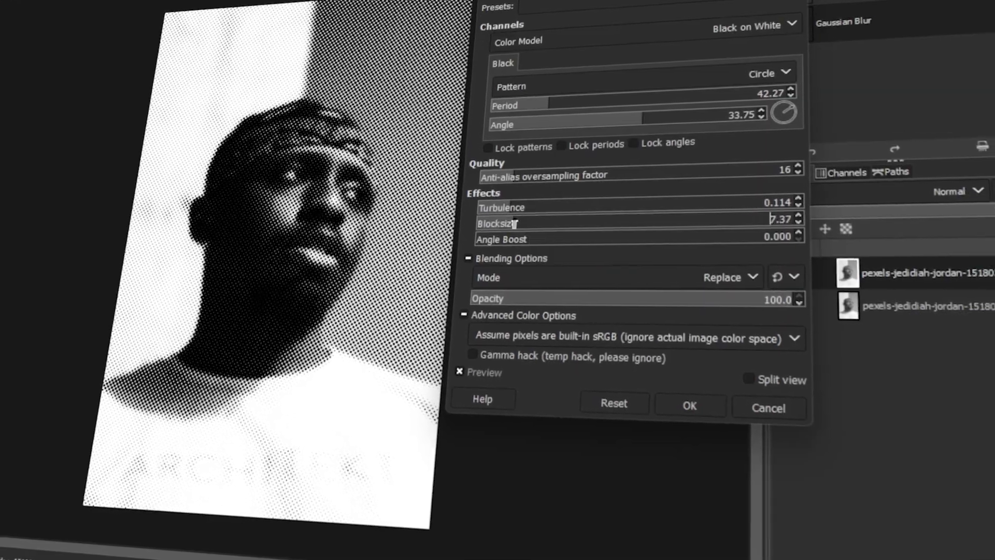
- Load the colour portrait of the man in a bandana as a single-layer image
click(767, 408)
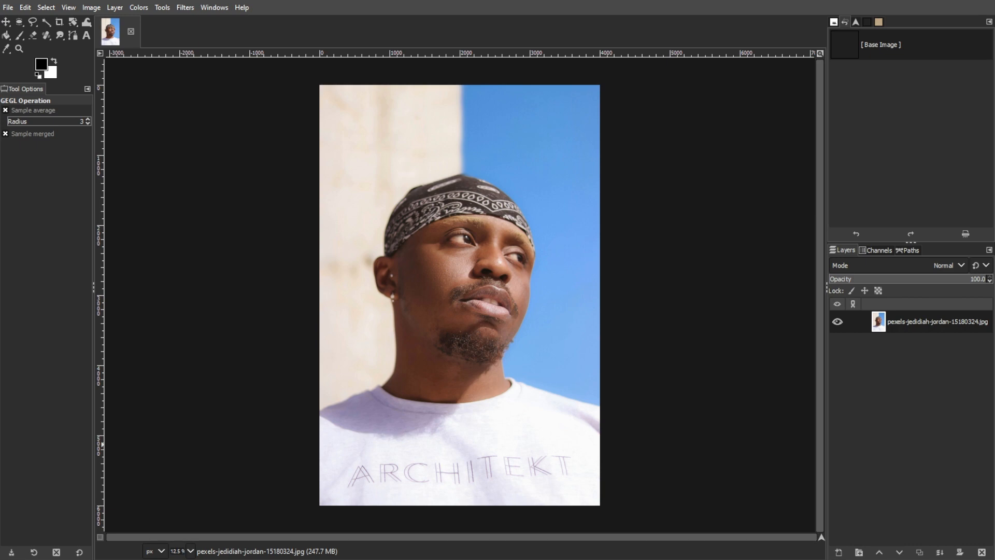
double_click(937, 322)
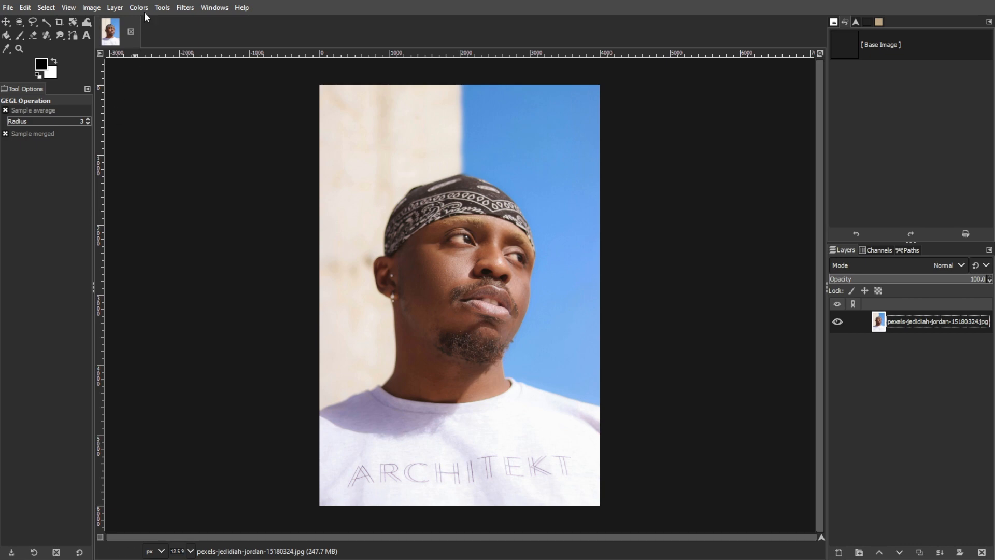
- Desaturate the portrait to grayscale using Luminance mode
click(138, 7)
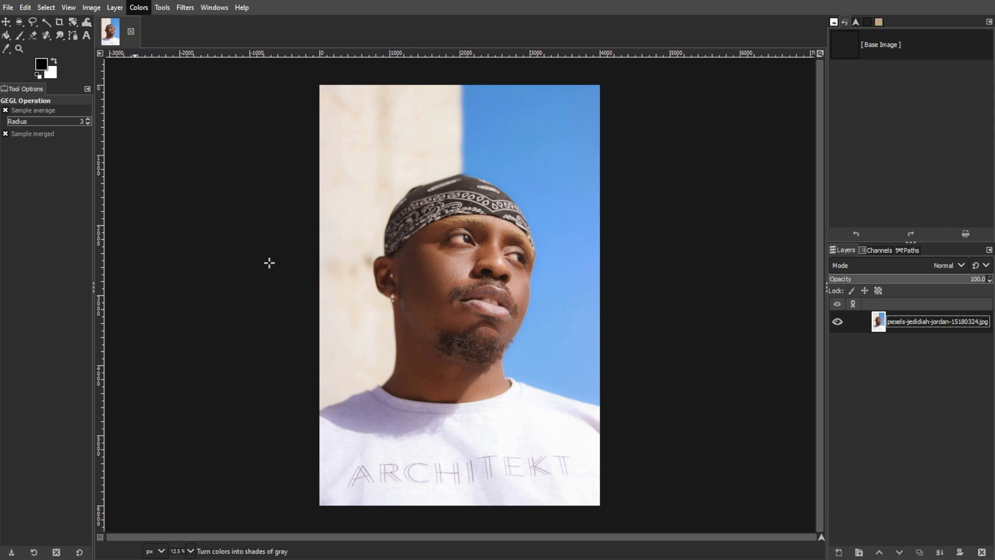
click(138, 7)
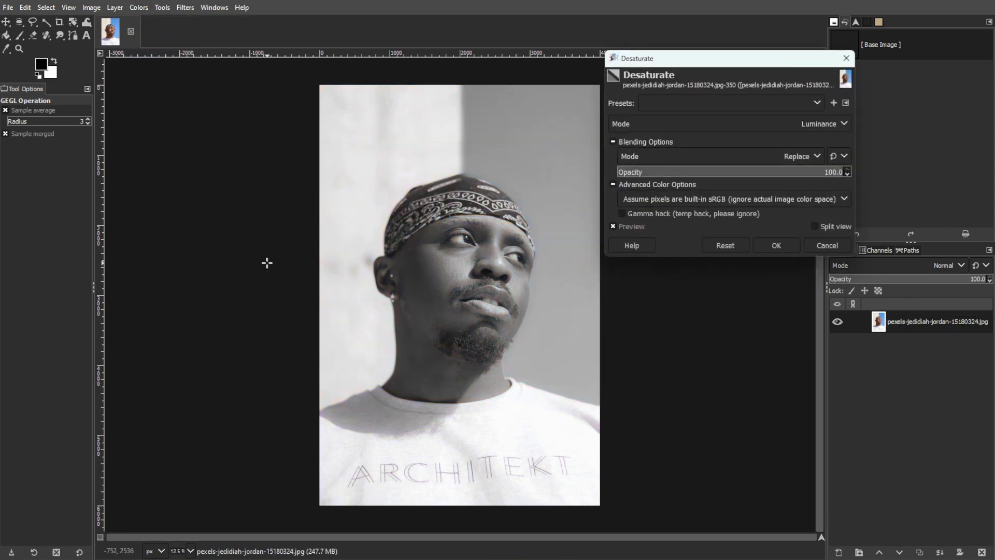
click(776, 245)
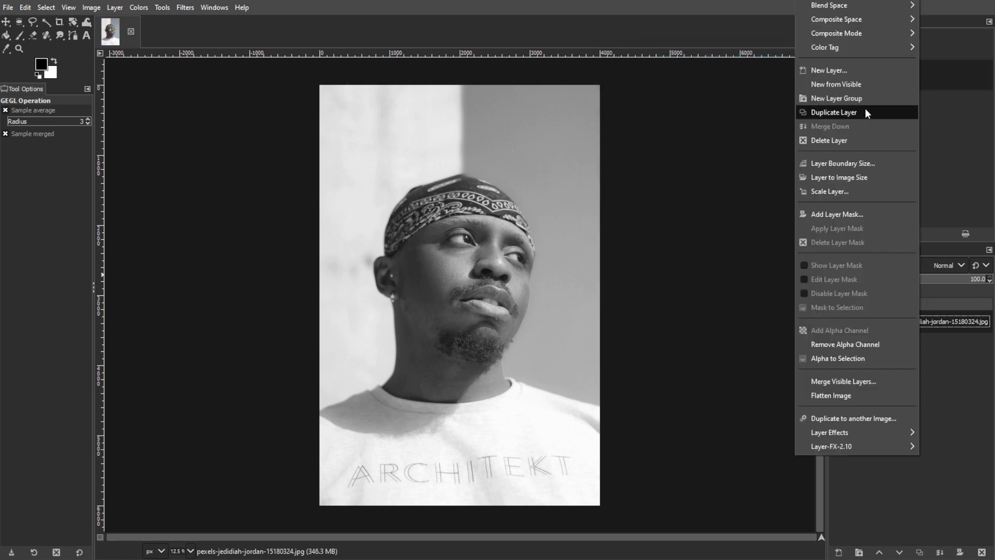
- Duplicate the grayscale portrait layer so a copy sits above the original
click(834, 112)
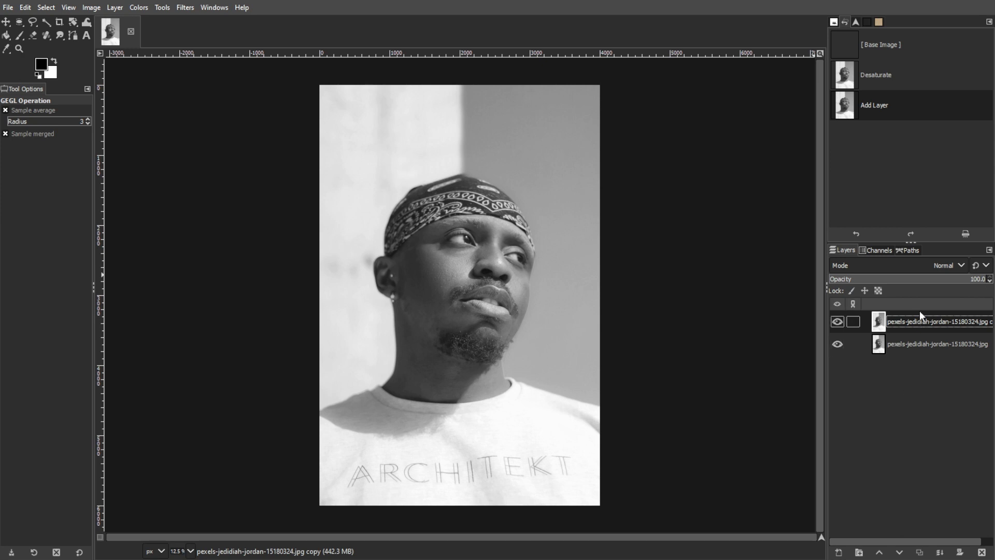
- Apply a Gaussian blur of about 20 pixels to the copy layer
click(184, 7)
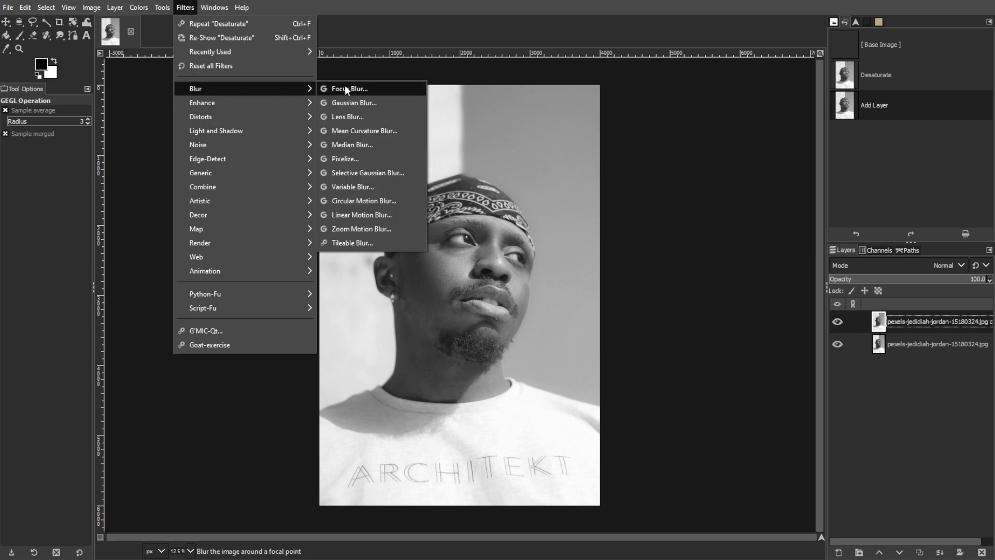
click(354, 103)
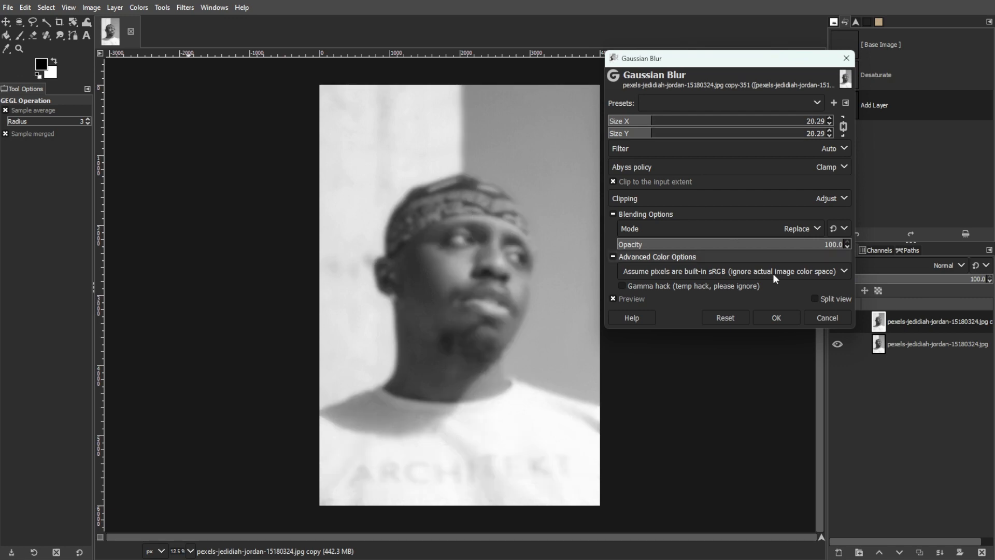
click(774, 318)
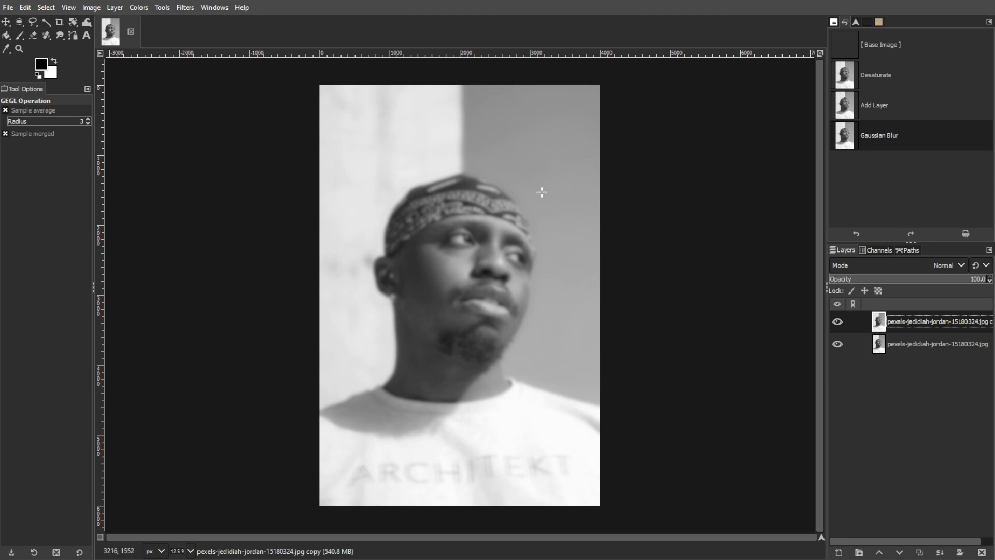
- Apply a Newsprint halftone with a Circle dot pattern to the blurred copy
click(185, 7)
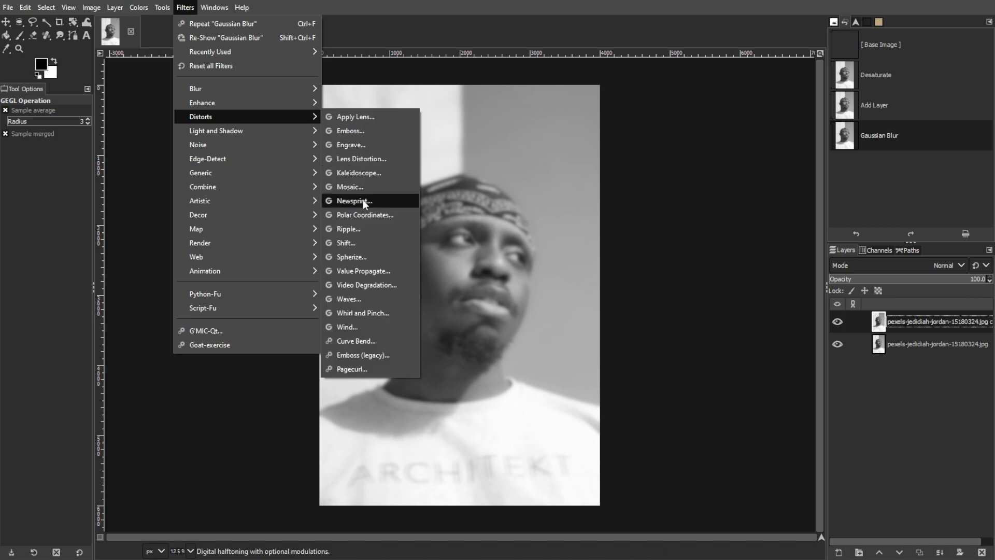
click(355, 200)
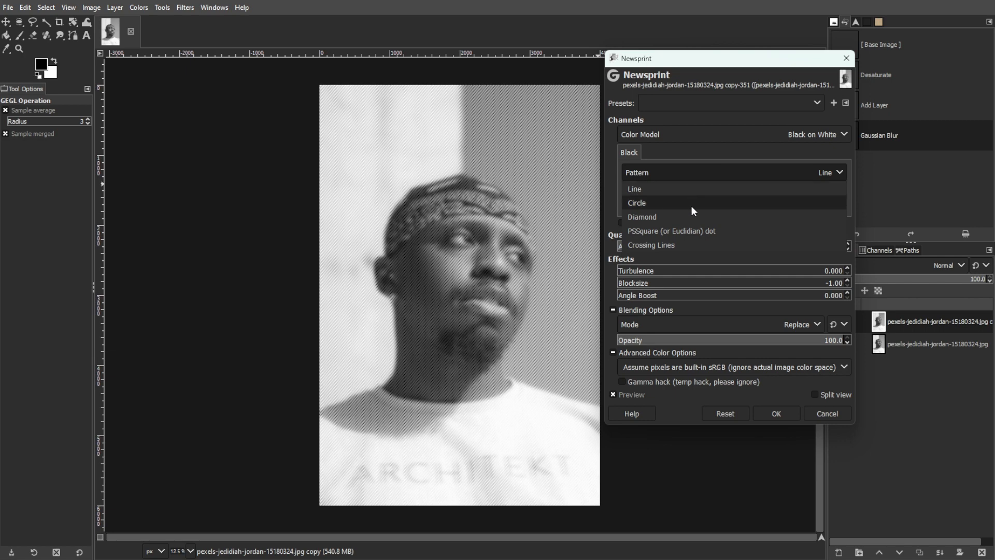
click(637, 202)
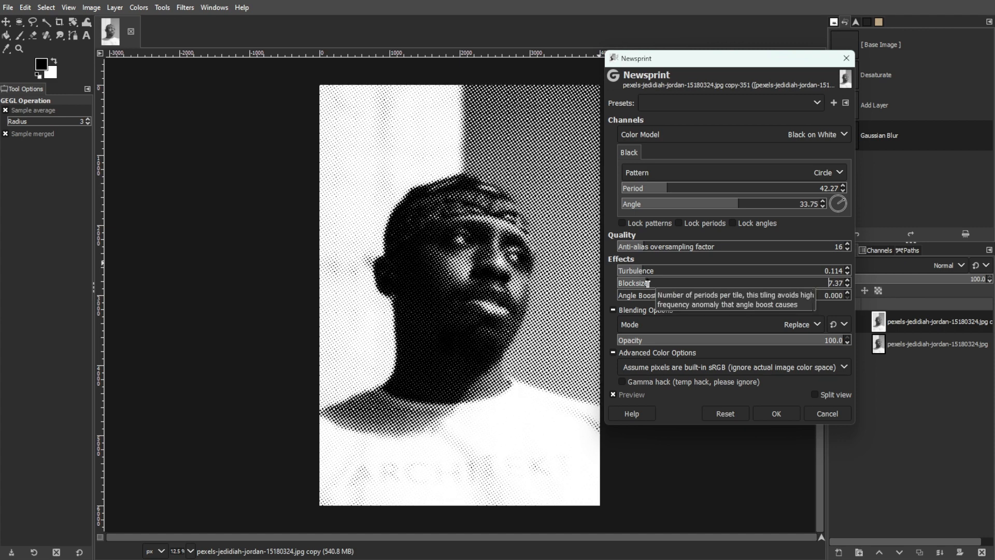
click(775, 414)
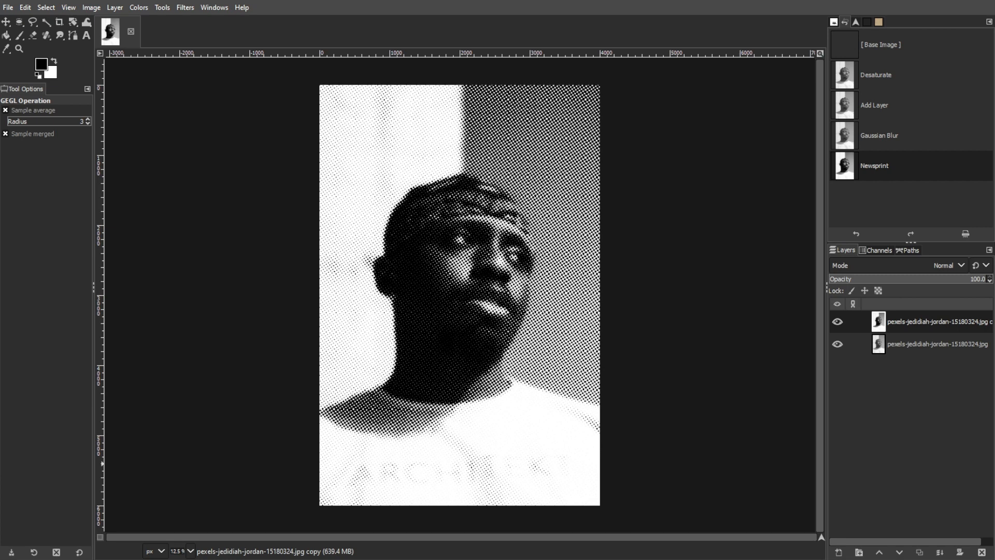
- Add a transparent layer named New above the halftone and fill it pink
click(115, 7)
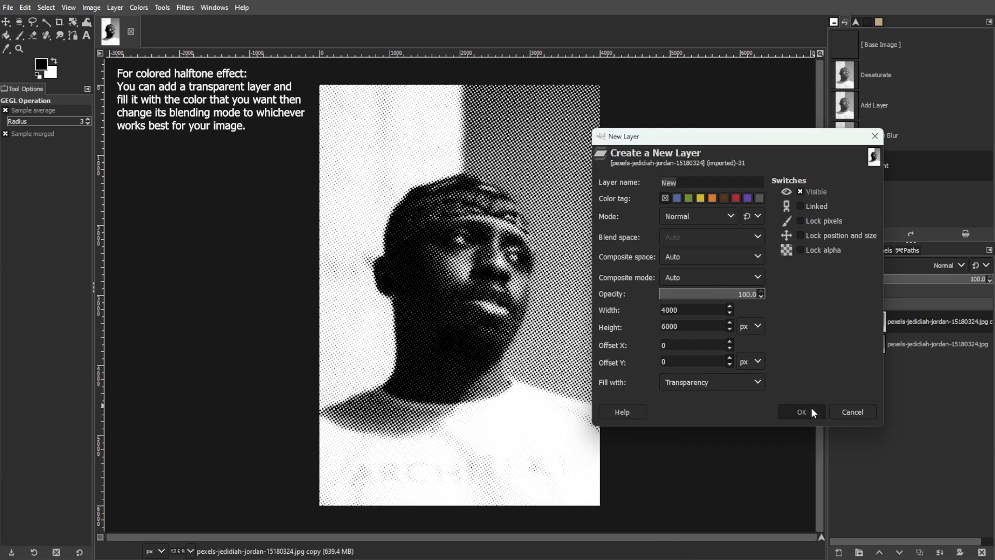
click(802, 412)
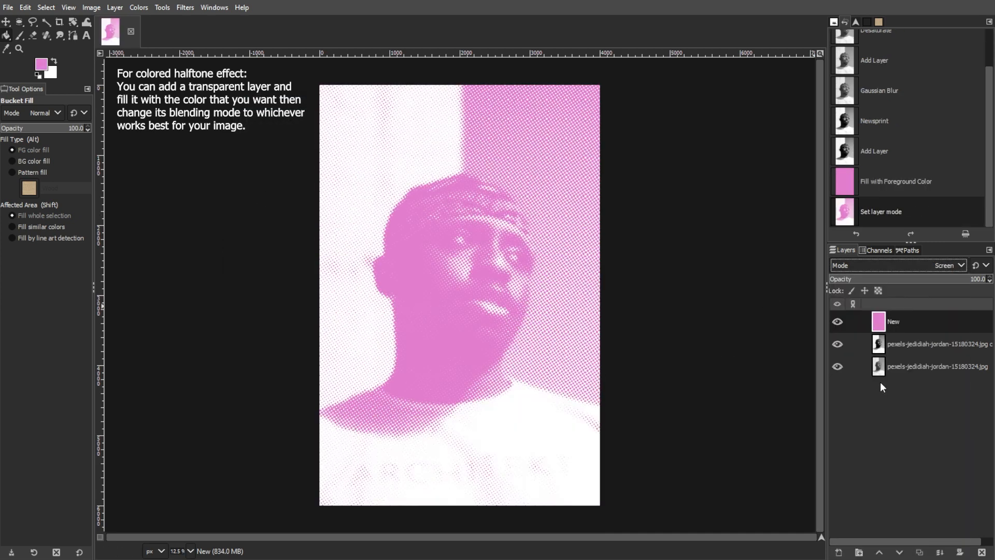
- Try Addition, Soft light, Difference and Grain merge blending, ending on LCh Color
click(945, 264)
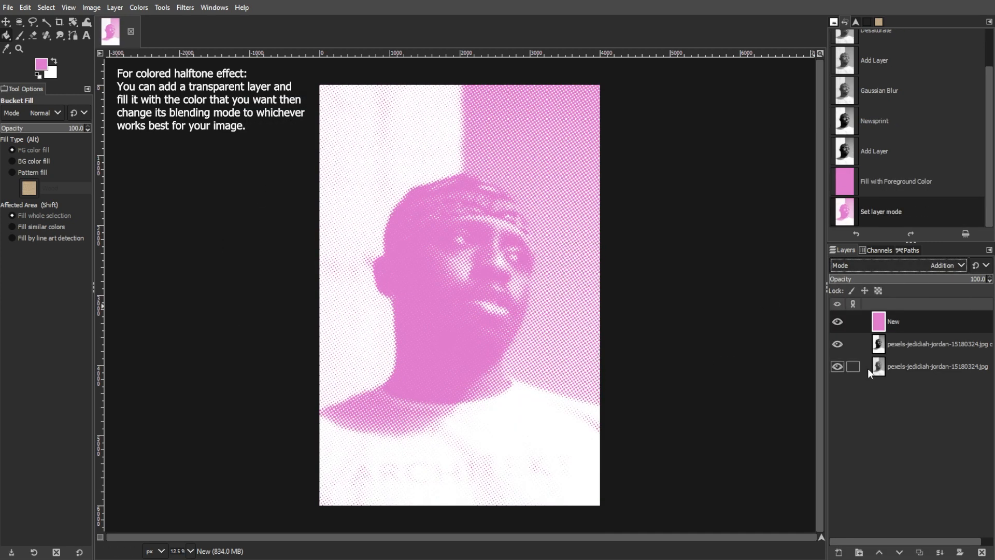
click(943, 266)
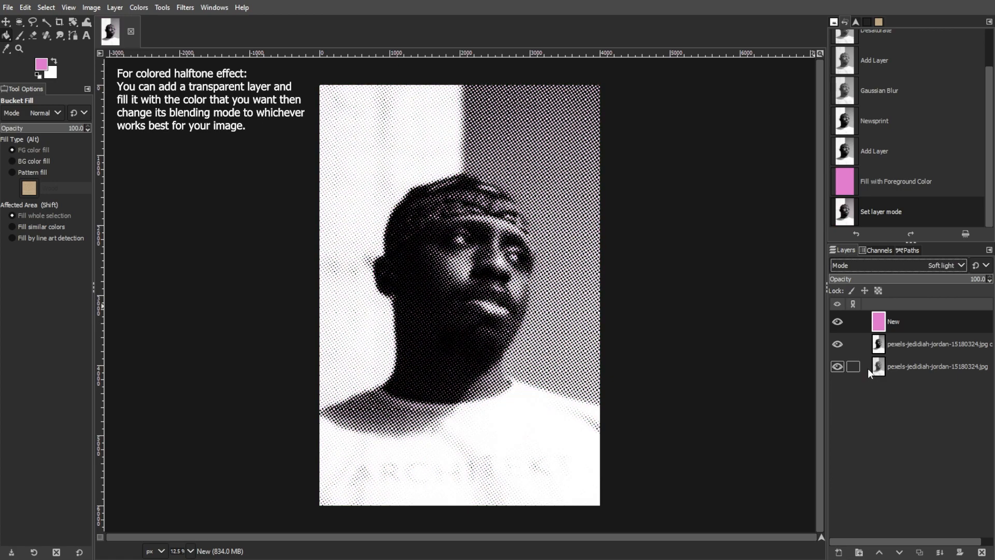
click(943, 266)
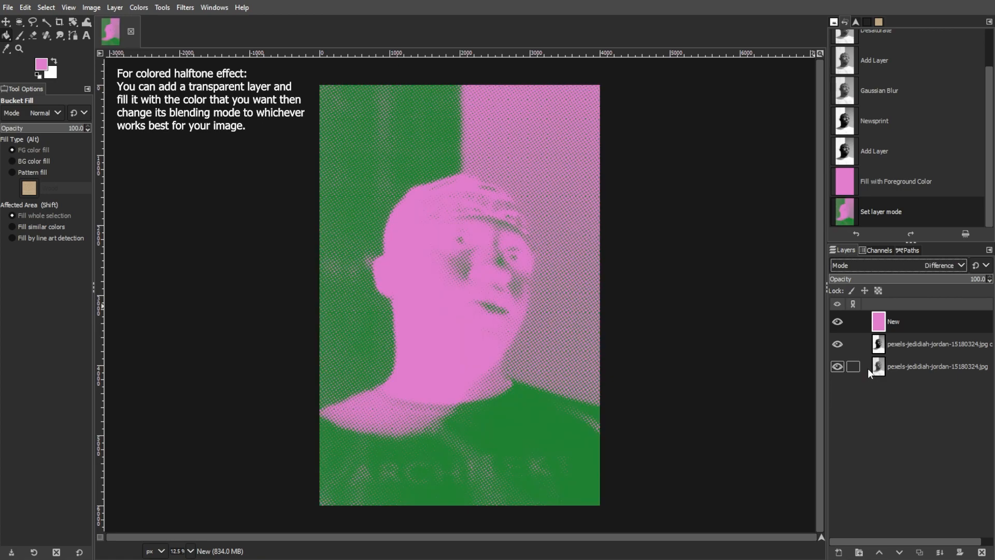
click(940, 266)
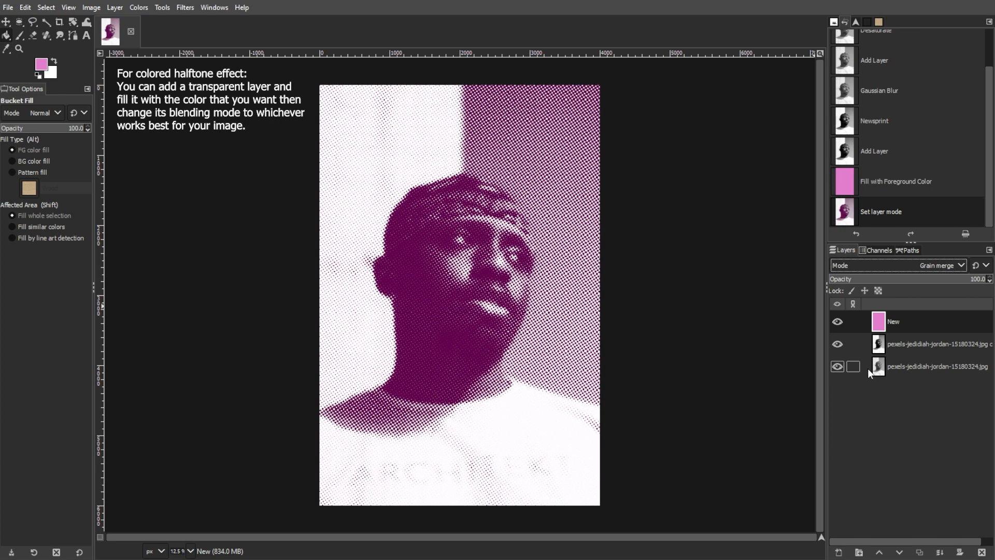
click(942, 266)
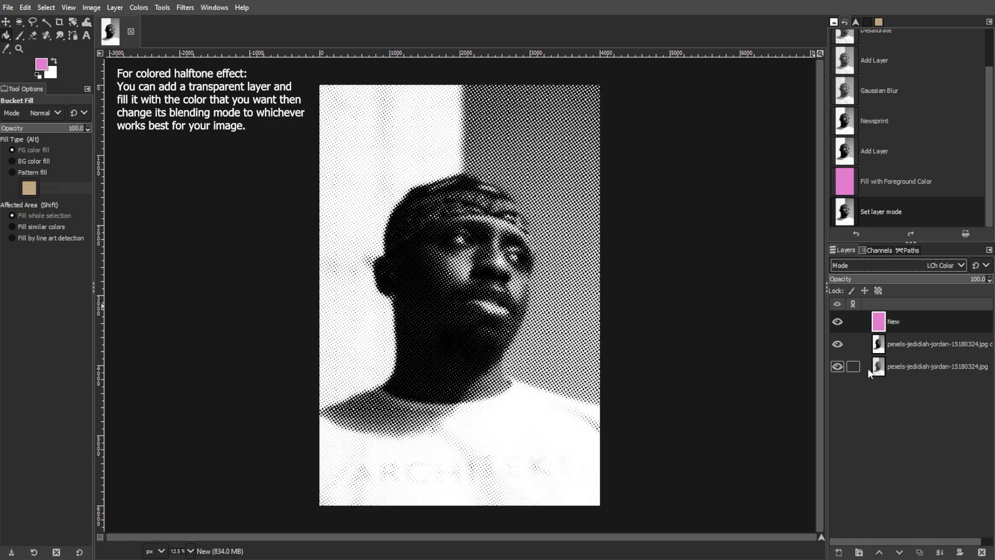